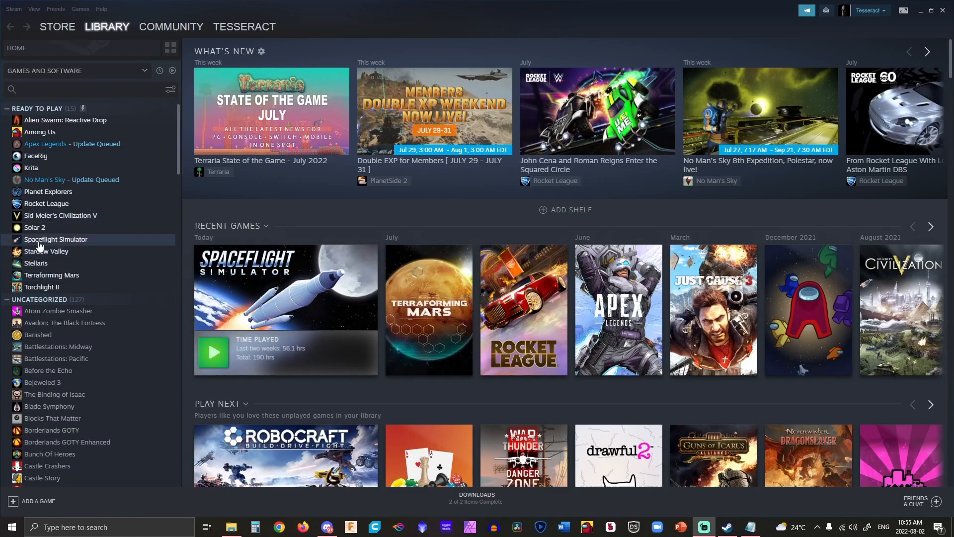
# Opt Spaceflight Simulator into the modloader-beta branch in its Properties Betas settings.
pyautogui.rightClick(55, 238)
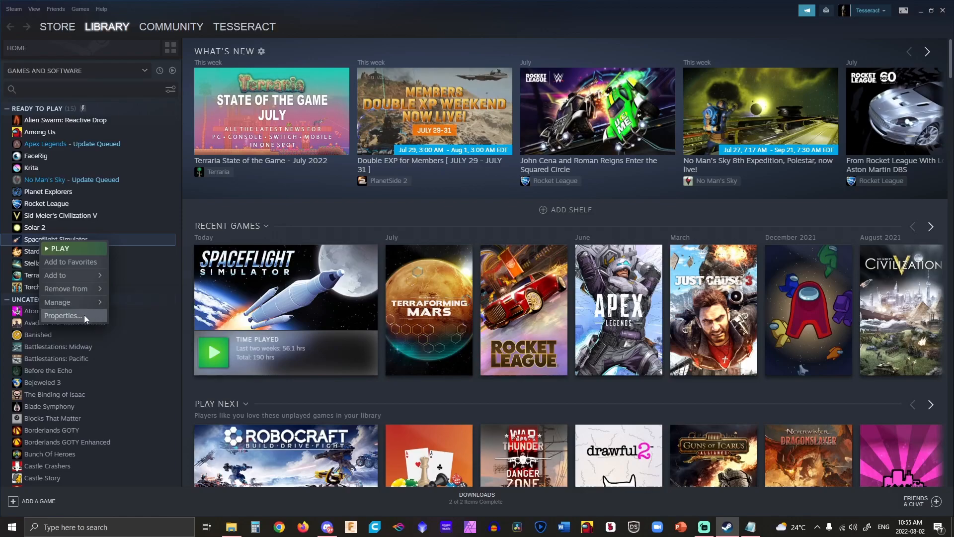
pyautogui.click(63, 317)
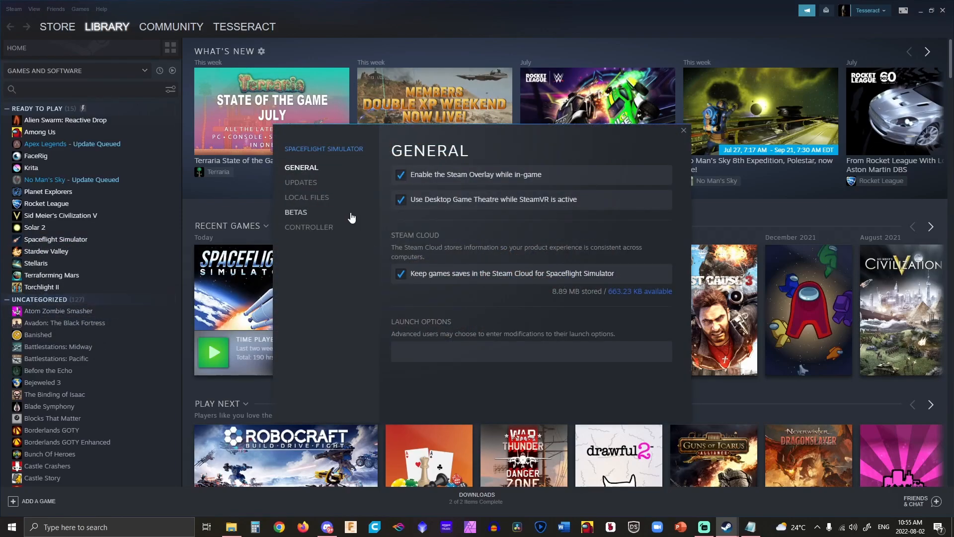
pyautogui.click(296, 212)
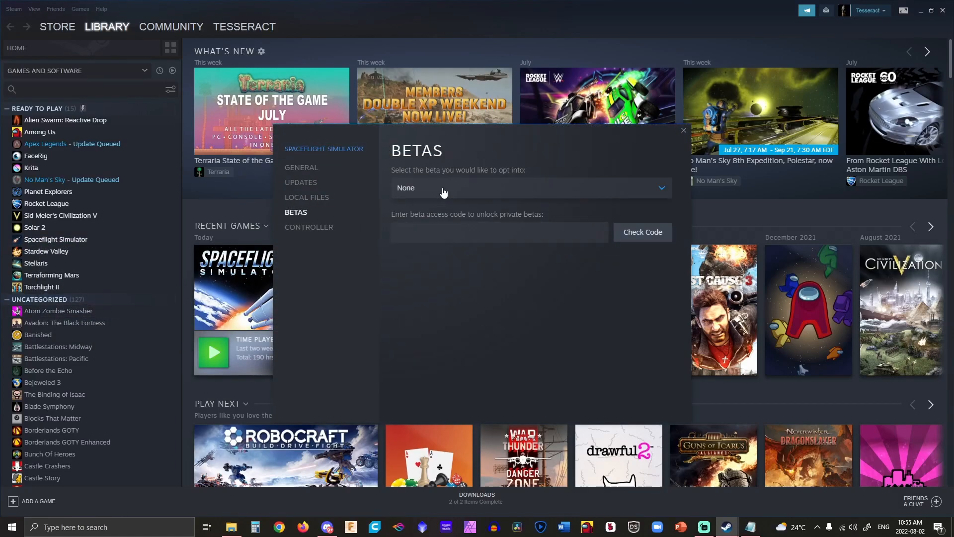
pyautogui.click(530, 187)
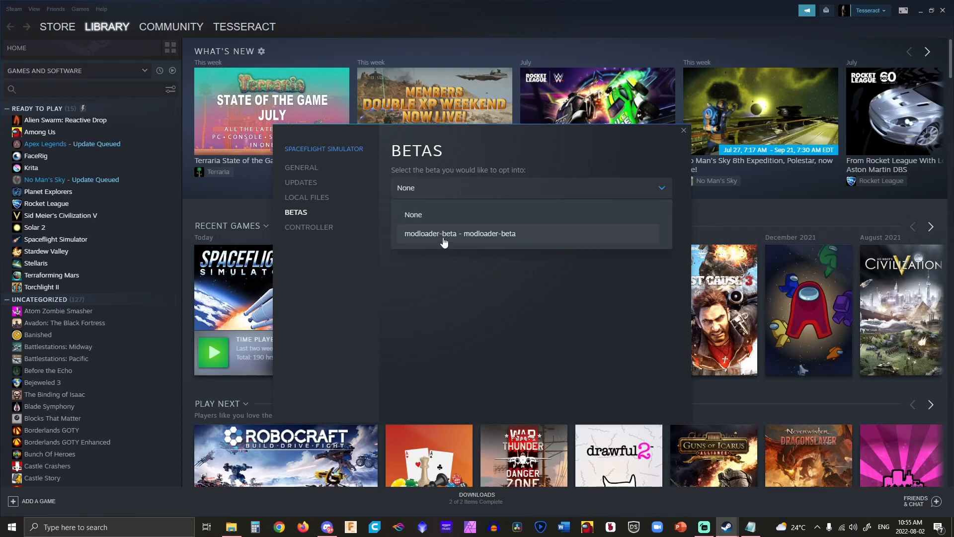
pyautogui.click(460, 233)
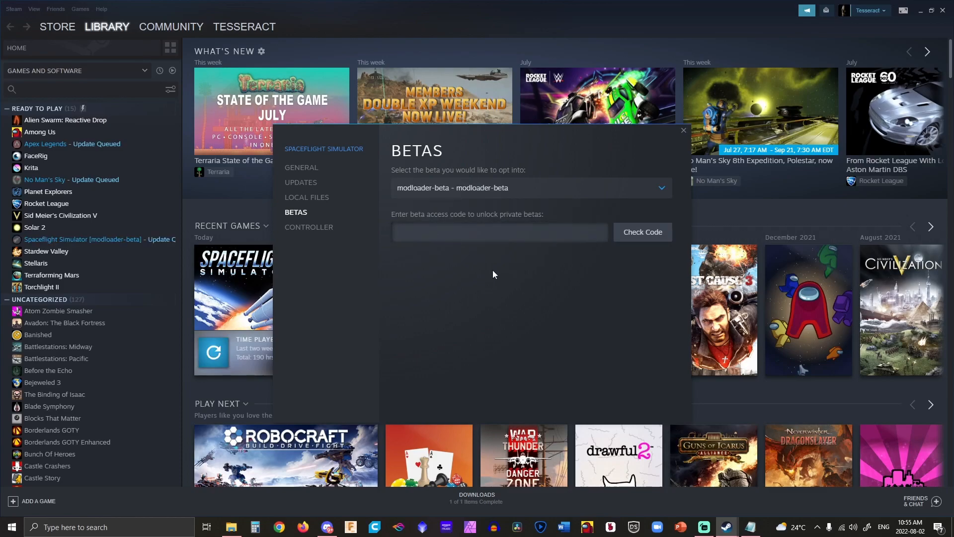
# Enter the beta access code from the Notepad note, verify it, and close Properties.
pyautogui.click(749, 526)
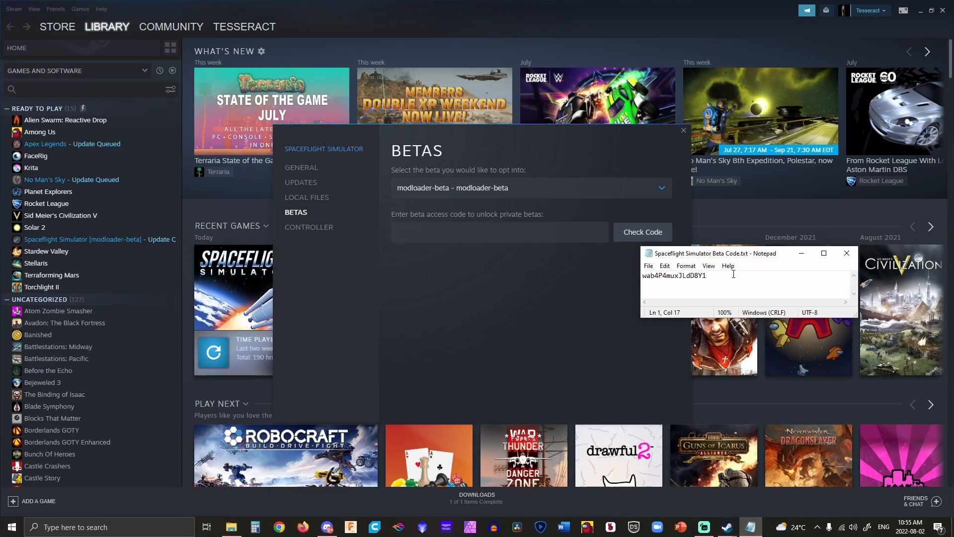
pyautogui.tripleClick(674, 275)
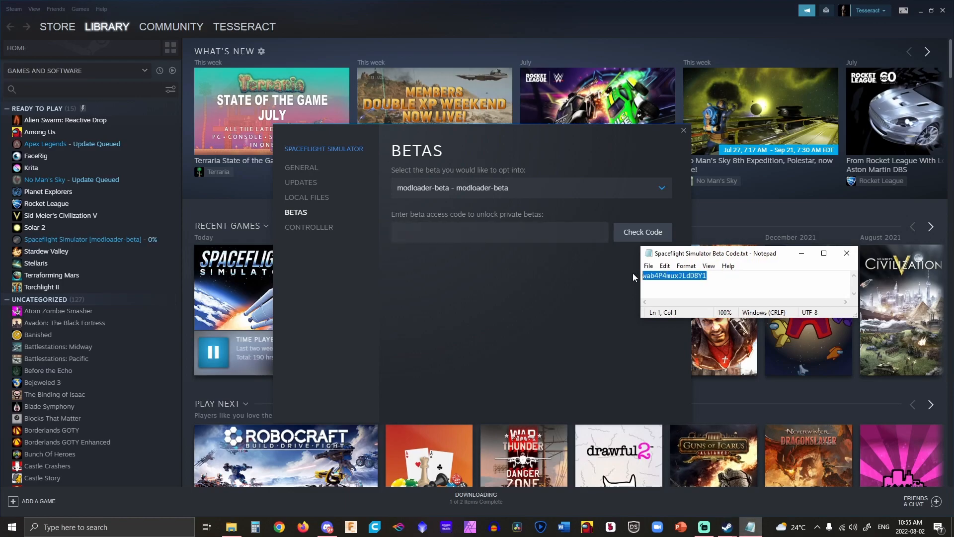
pyautogui.click(498, 232)
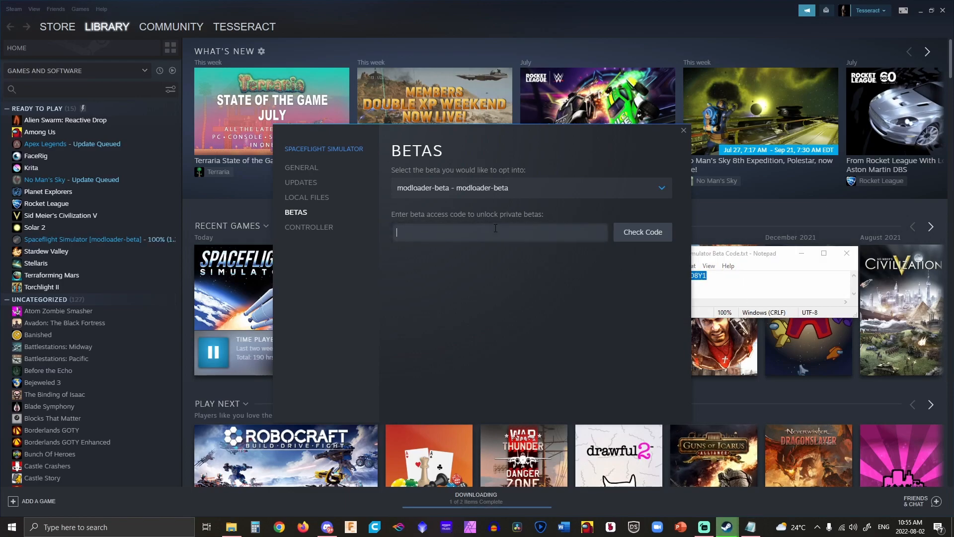
pyautogui.click(641, 232)
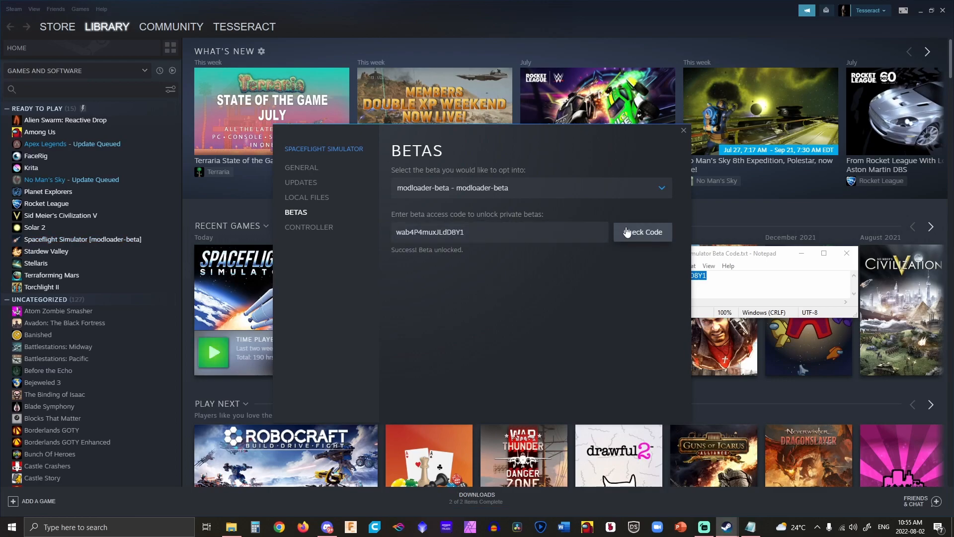
pyautogui.moveTo(682, 135)
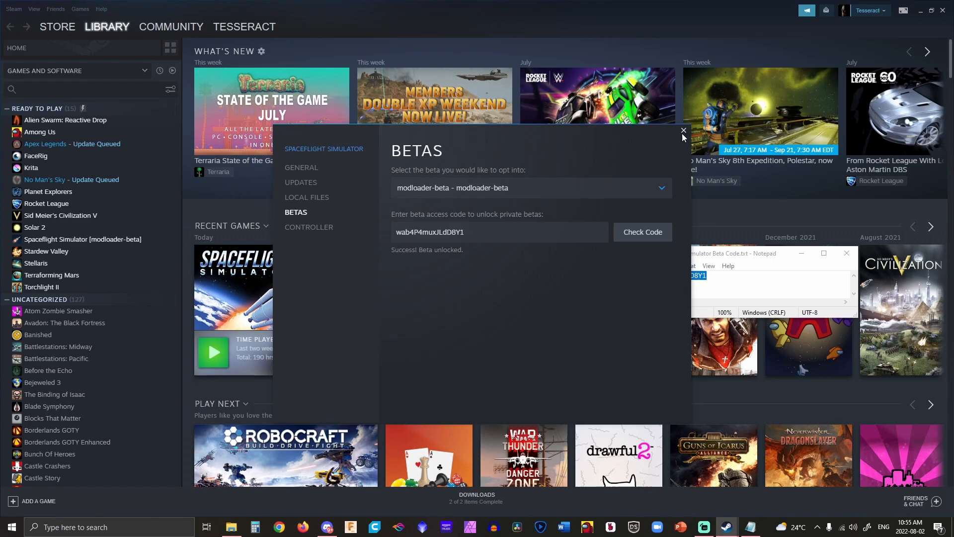
pyautogui.click(683, 130)
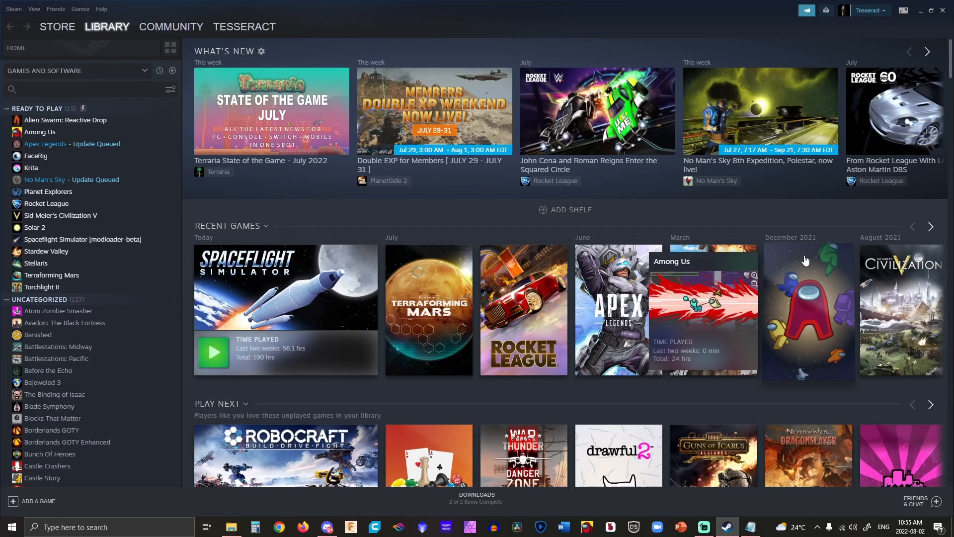
# Open Spaceflight Simulator's local install folder in File Explorer.
pyautogui.click(230, 526)
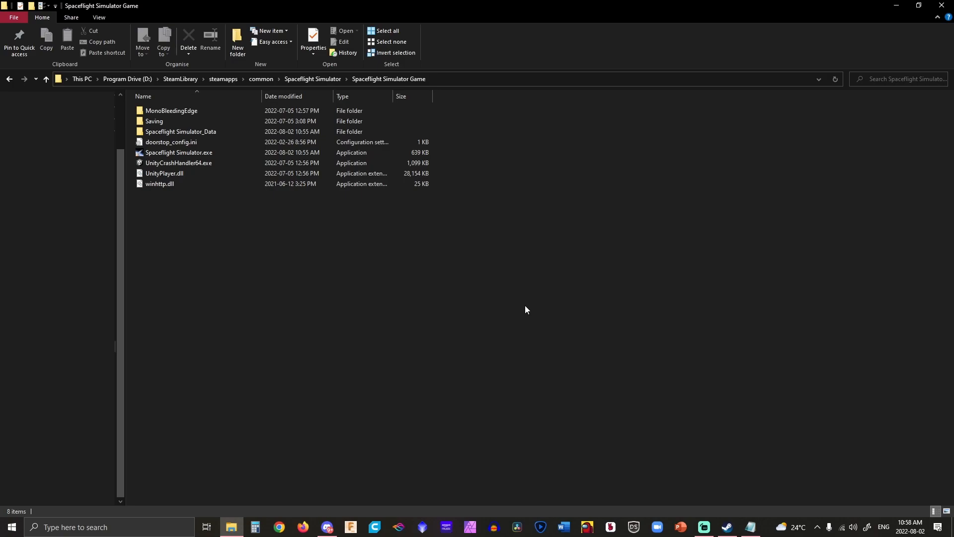
pyautogui.moveTo(515, 90)
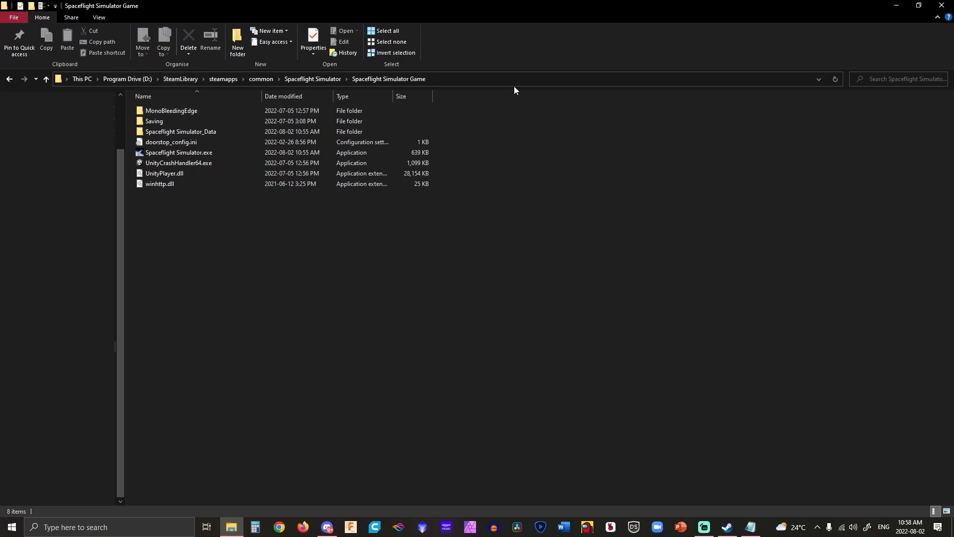
pyautogui.moveTo(367, 103)
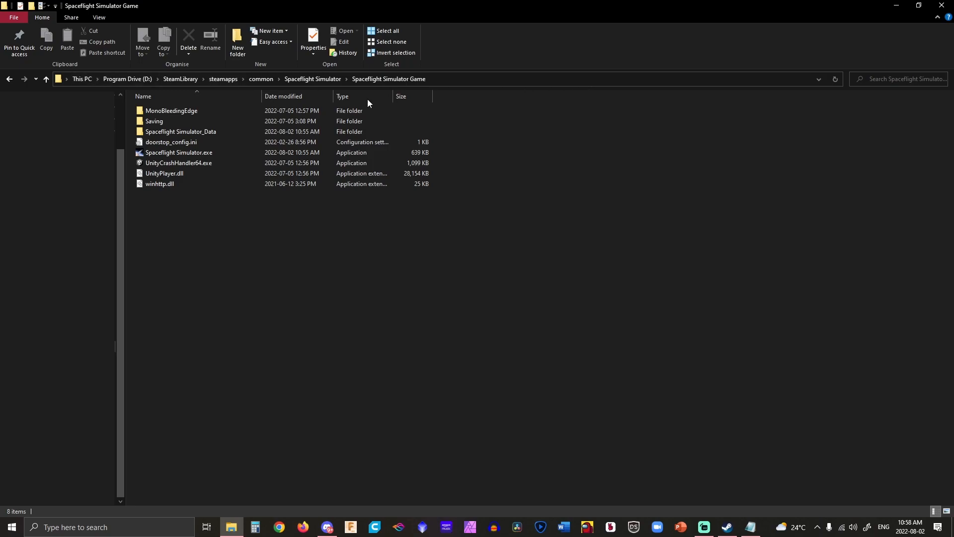
pyautogui.moveTo(372, 85)
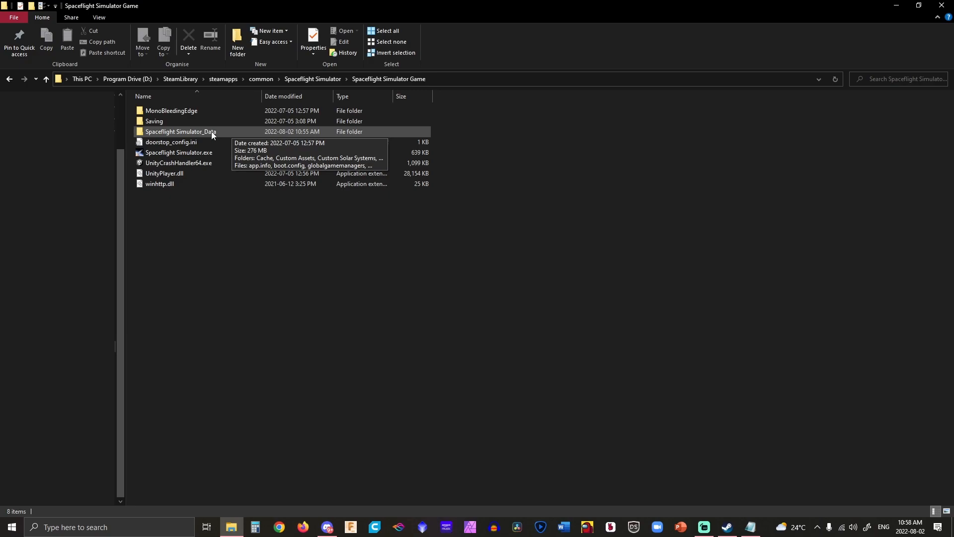
# Browse Spaceflight Simulator_Data > Custom Assets through Parts and Color Textures into Blue_Origin.
pyautogui.doubleClick(181, 131)
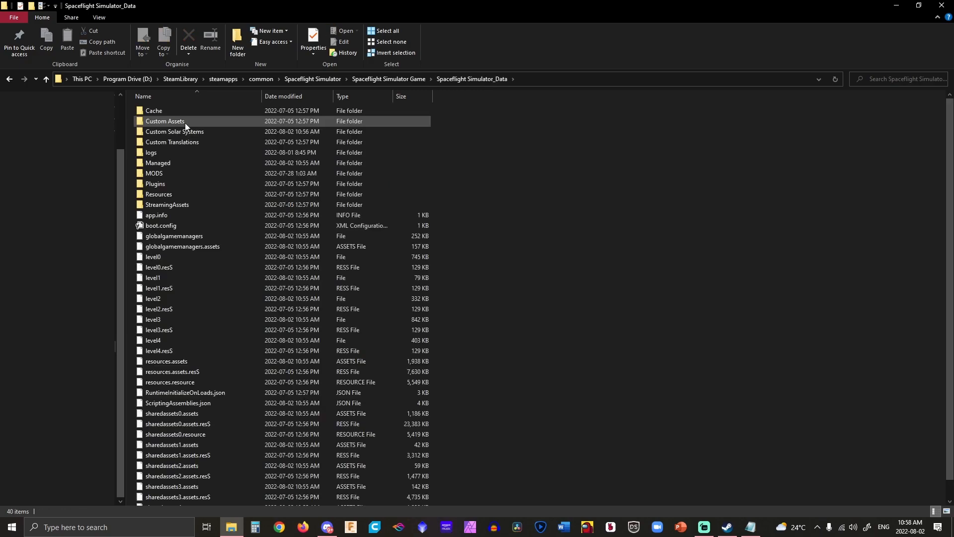
pyautogui.doubleClick(165, 121)
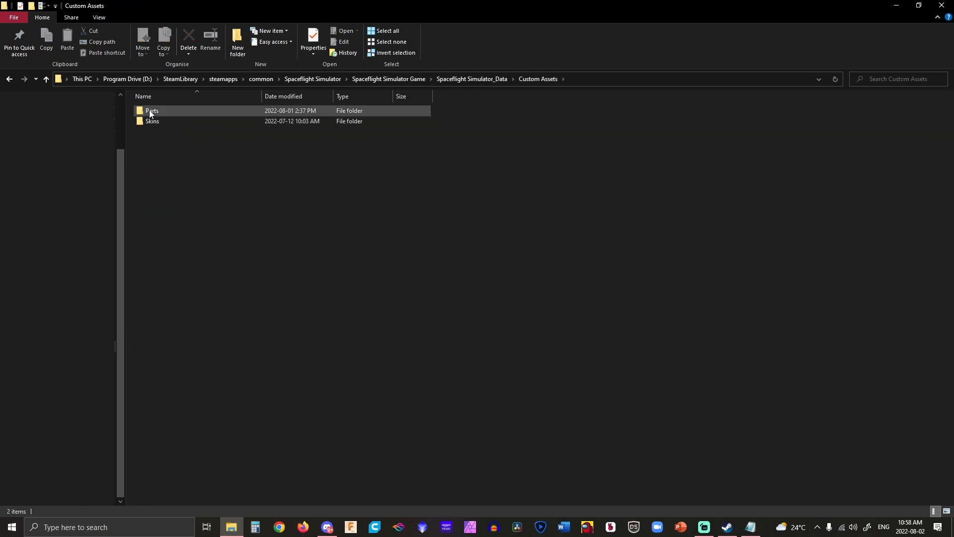
pyautogui.doubleClick(151, 110)
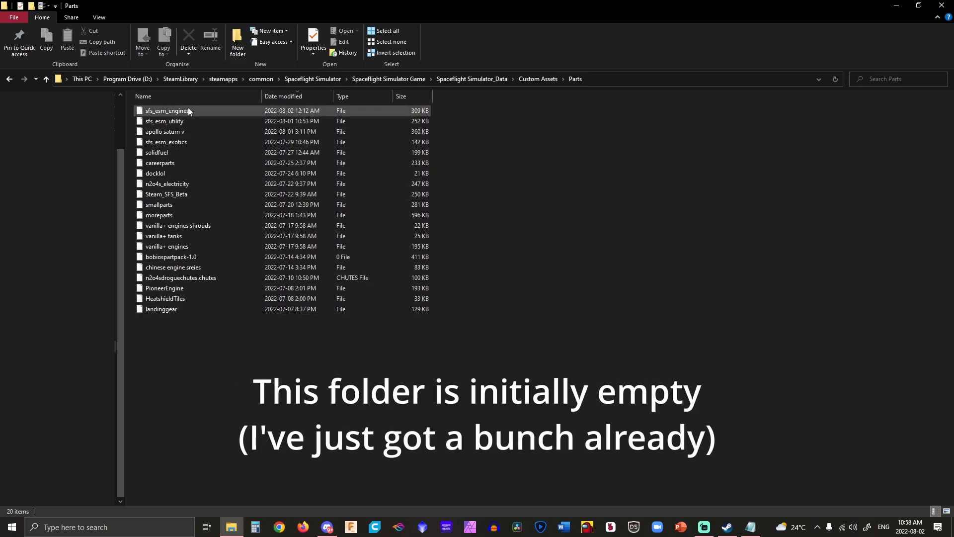
pyautogui.moveTo(176, 111)
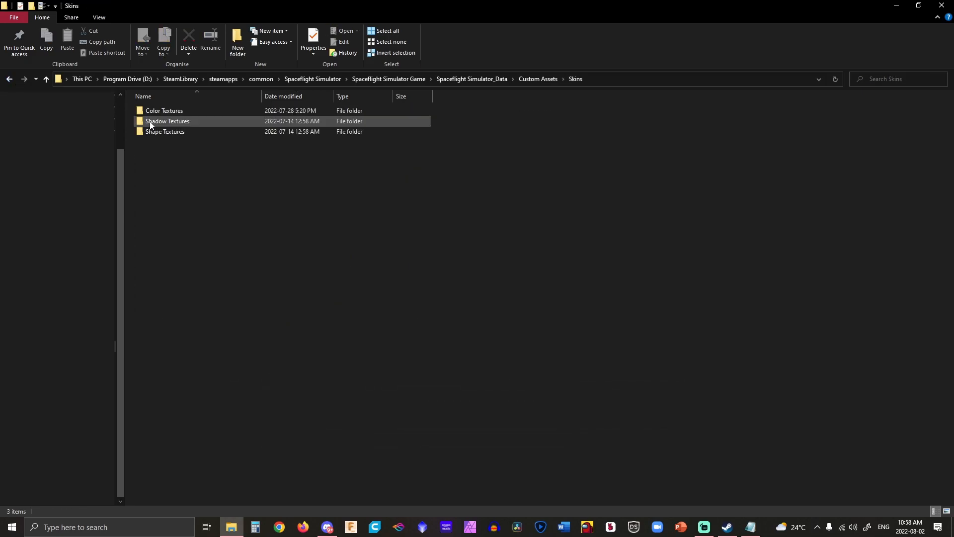
pyautogui.doubleClick(164, 110)
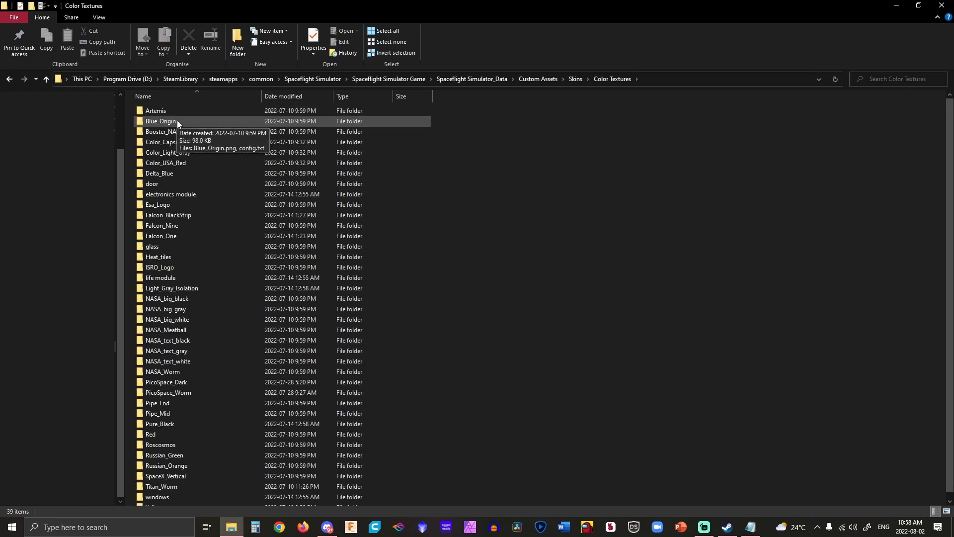
pyautogui.doubleClick(160, 121)
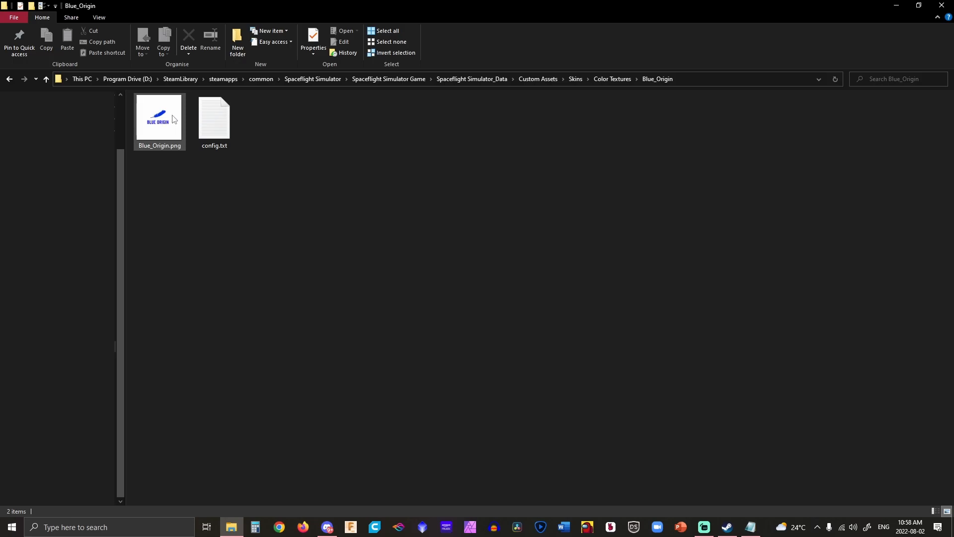
pyautogui.click(471, 79)
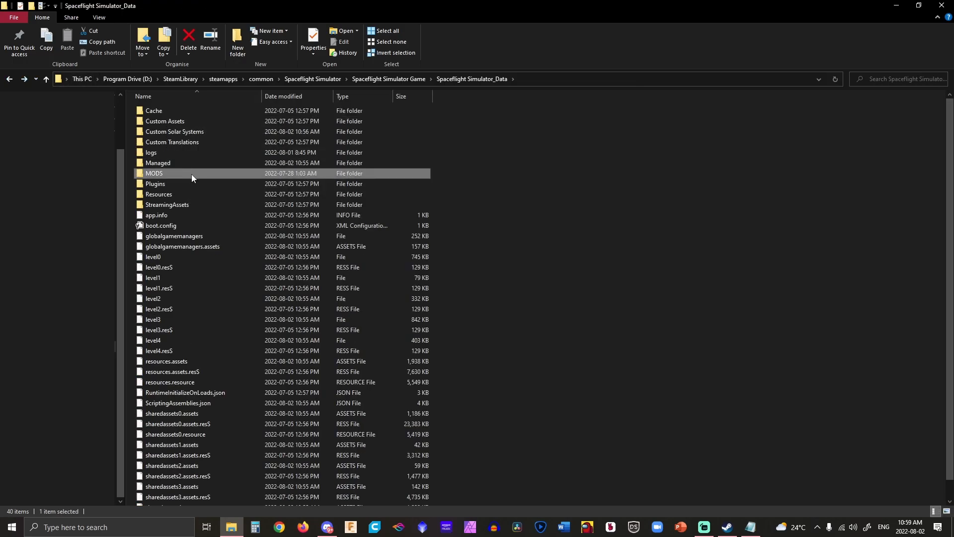
pyautogui.moveTo(182, 176)
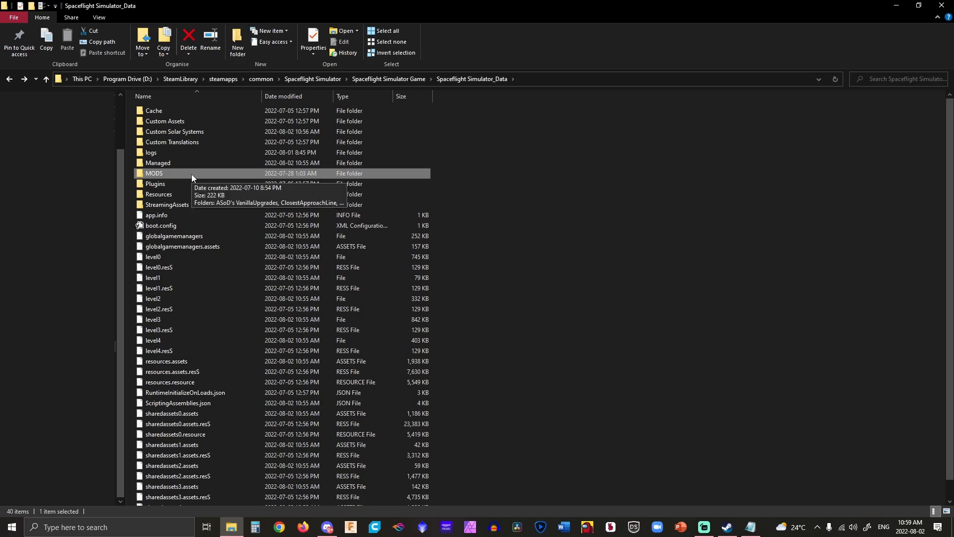
# Browse the MODS folder and reopen UnknownMod to view UnknownMod.dll.
pyautogui.doubleClick(154, 173)
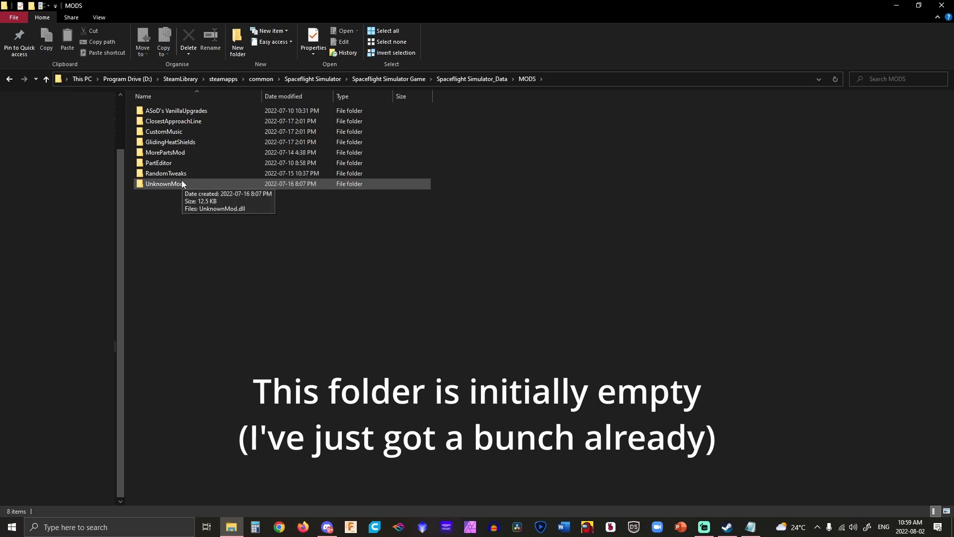
pyautogui.doubleClick(165, 183)
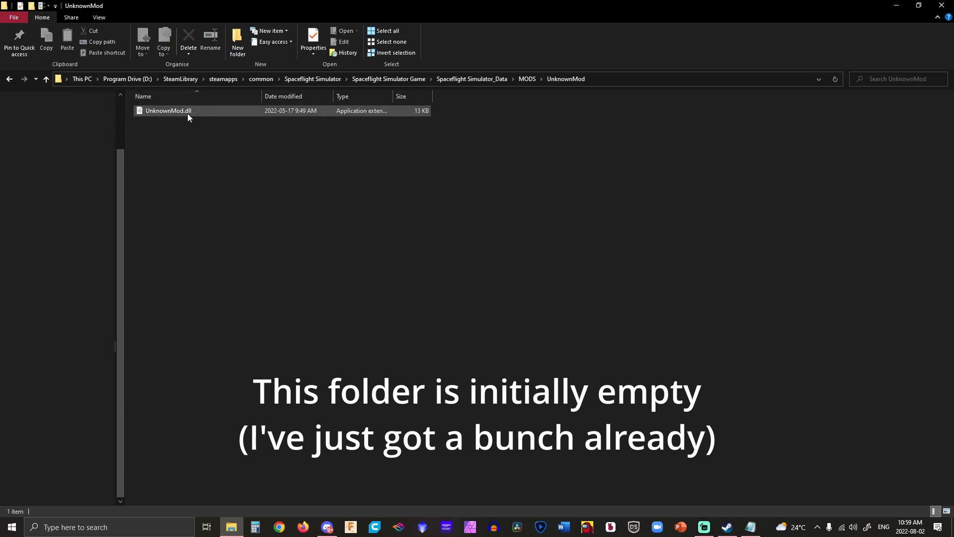
pyautogui.click(526, 79)
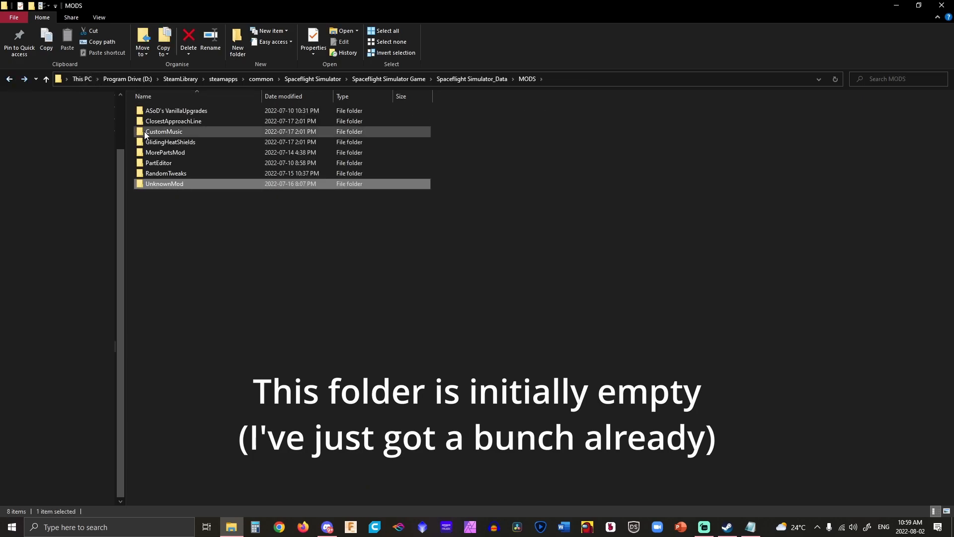
pyautogui.click(222, 234)
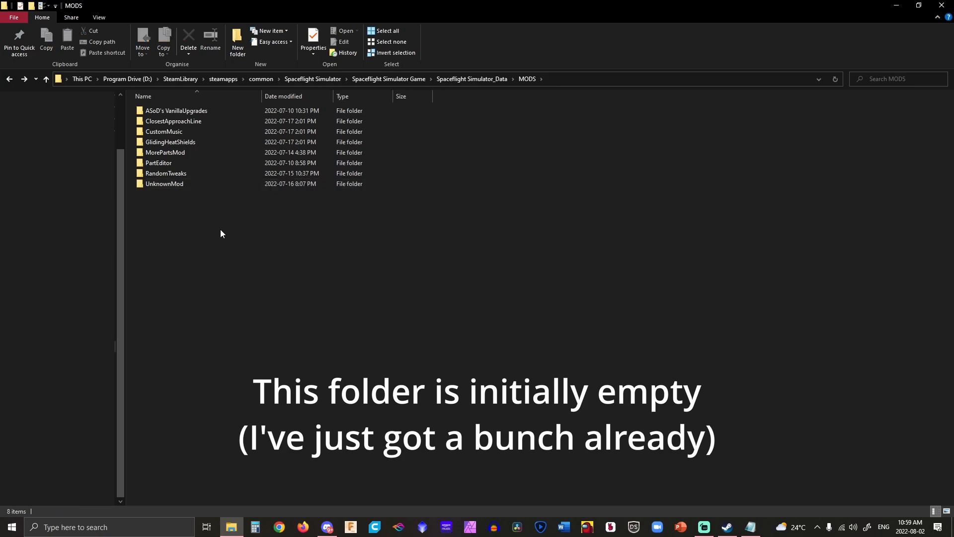
pyautogui.click(164, 184)
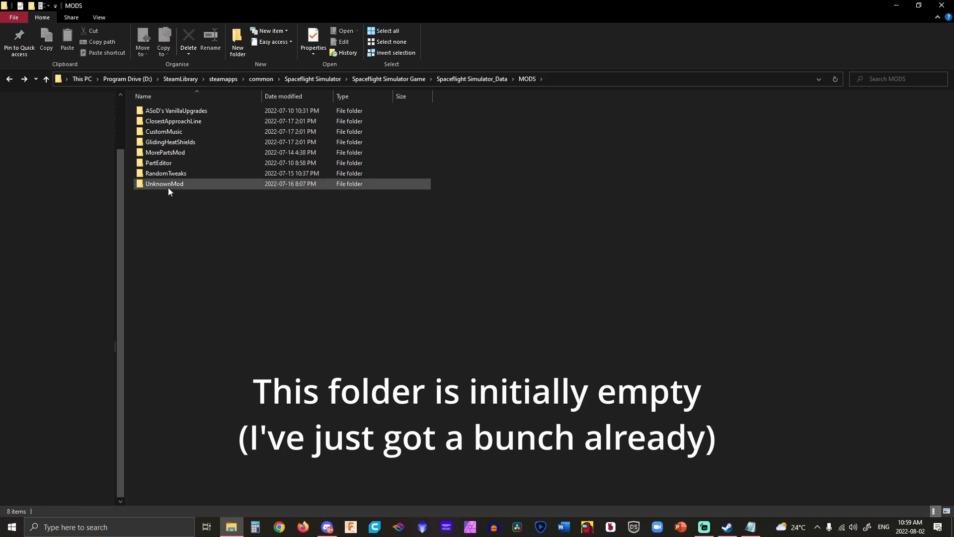
pyautogui.doubleClick(164, 184)
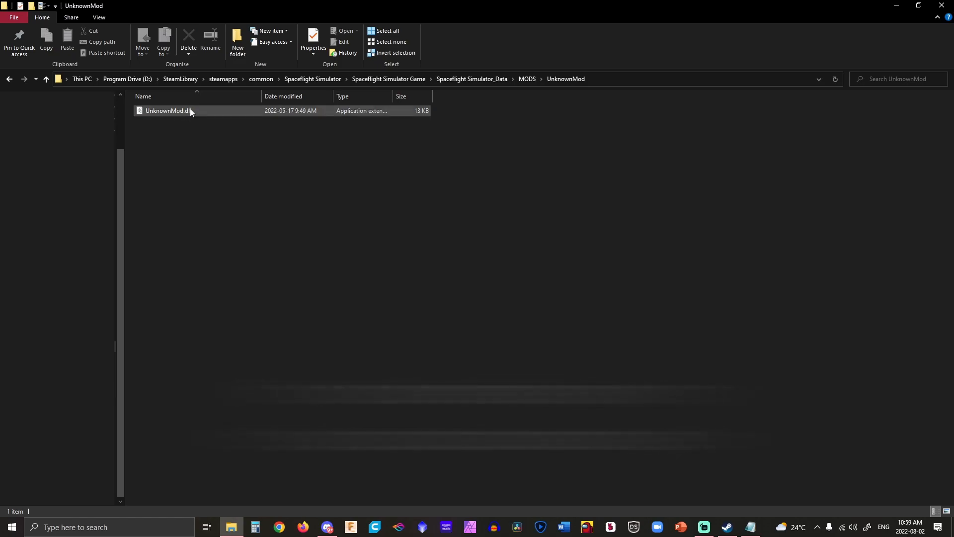
pyautogui.click(45, 79)
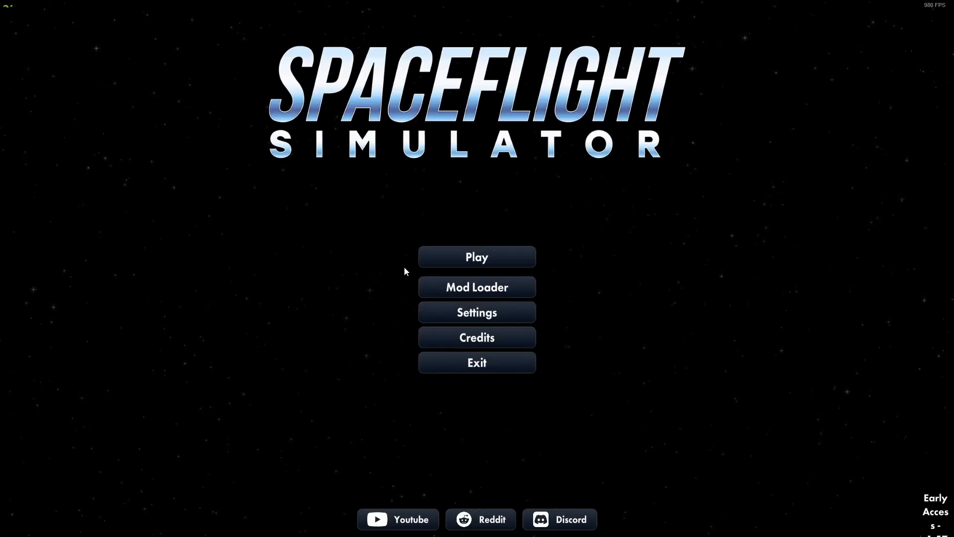
pyautogui.moveTo(476, 286)
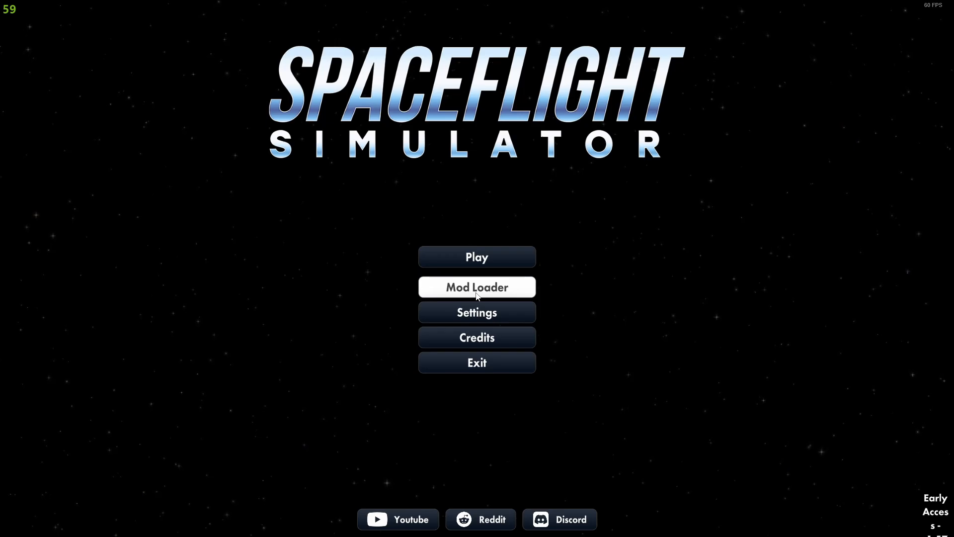
pyautogui.click(477, 286)
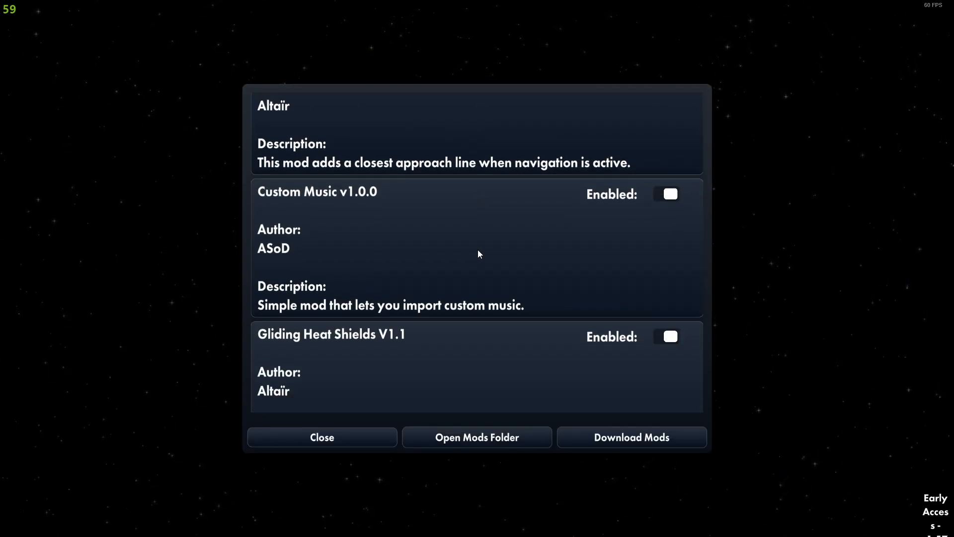
pyautogui.click(321, 437)
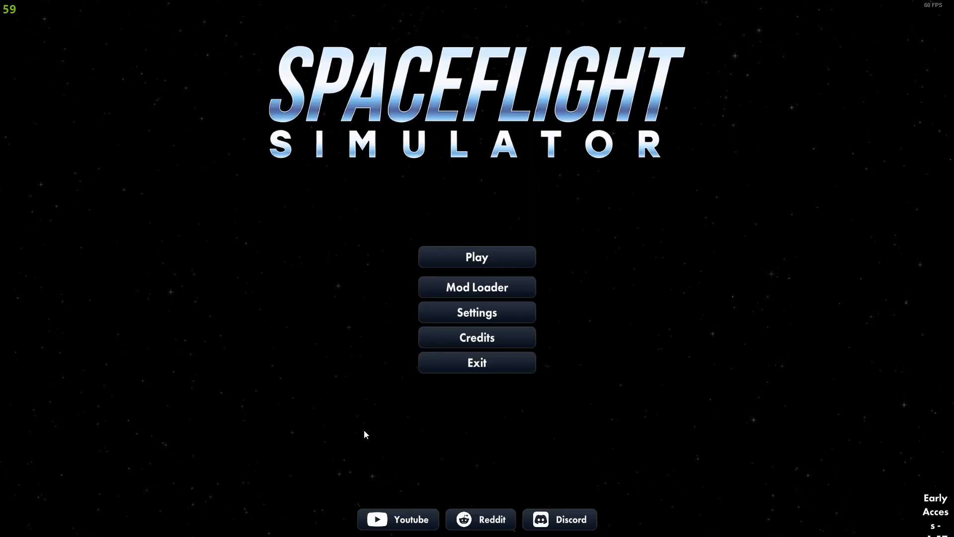
pyautogui.click(476, 256)
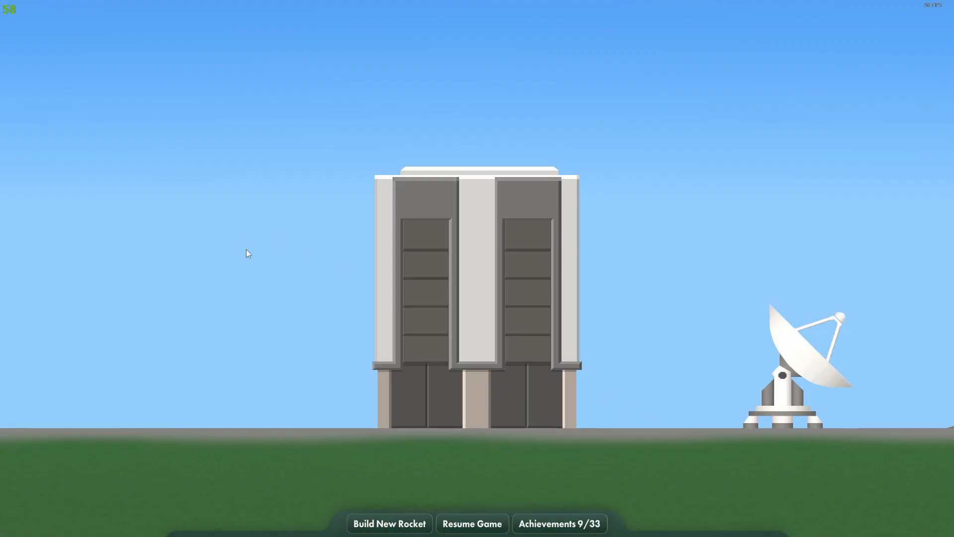
# Start a new rocket build and select the placed Pu-238 Fuel Tank.
pyautogui.click(389, 523)
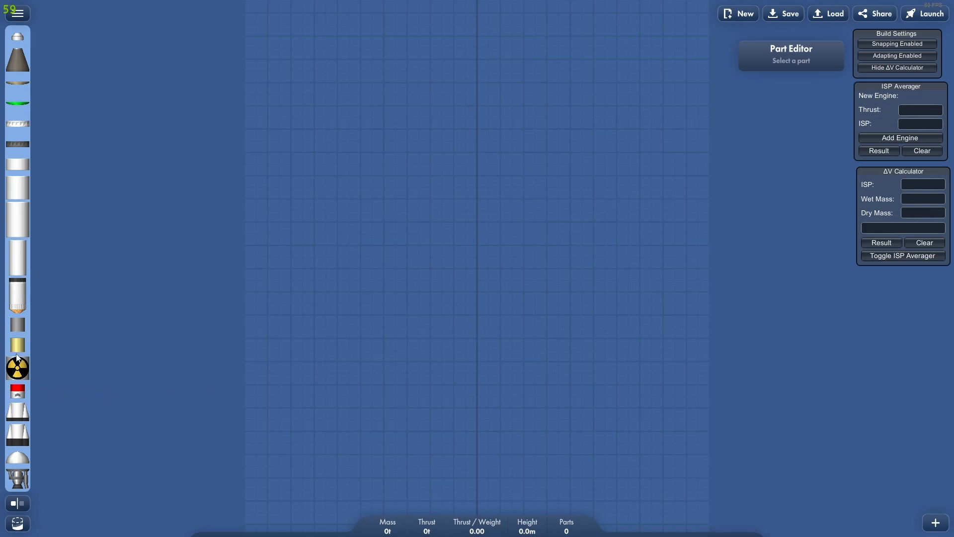
pyautogui.moveTo(17, 400)
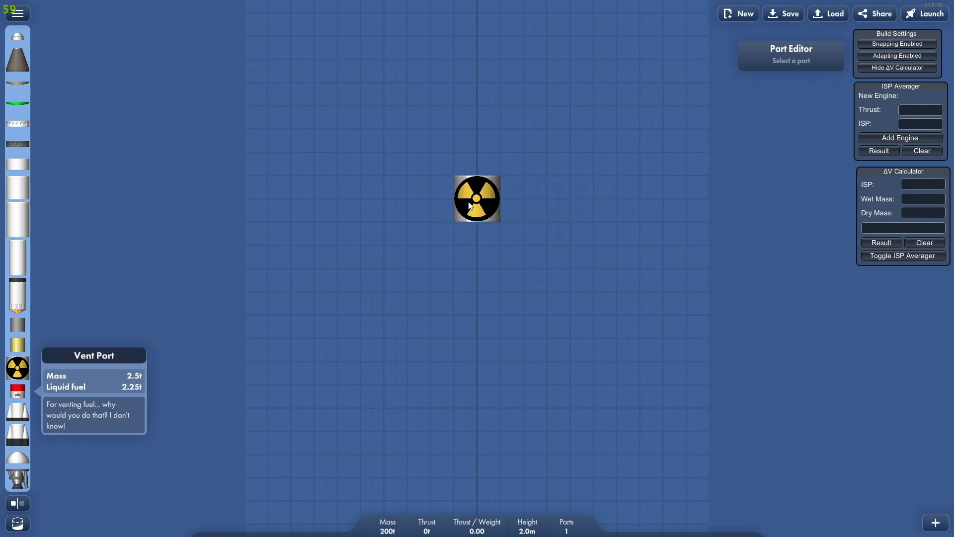
pyautogui.click(477, 198)
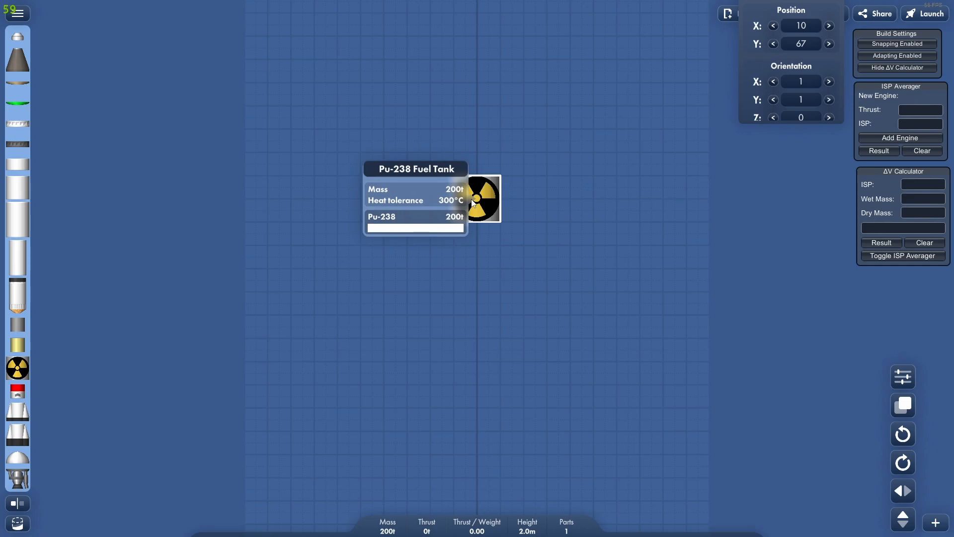